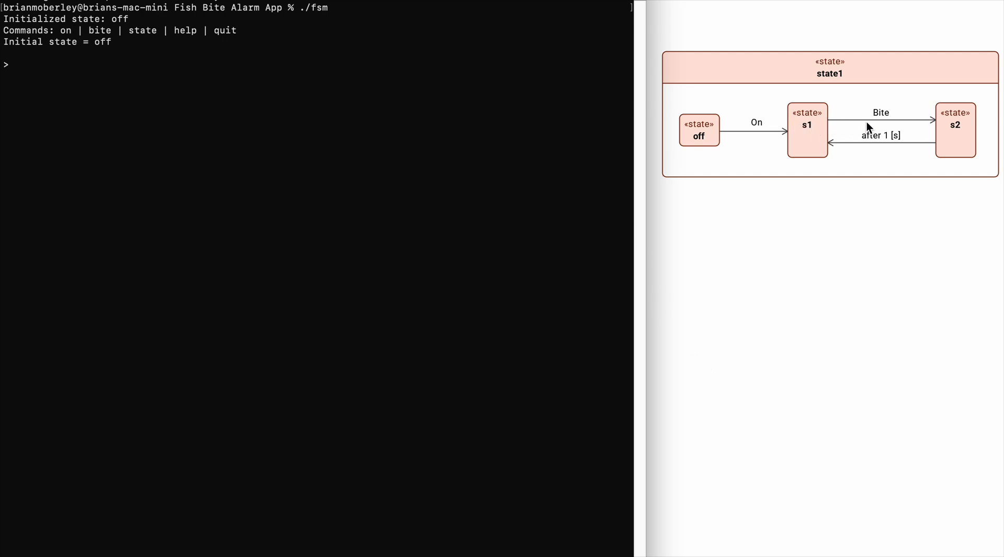
mouse_move(274, 127)
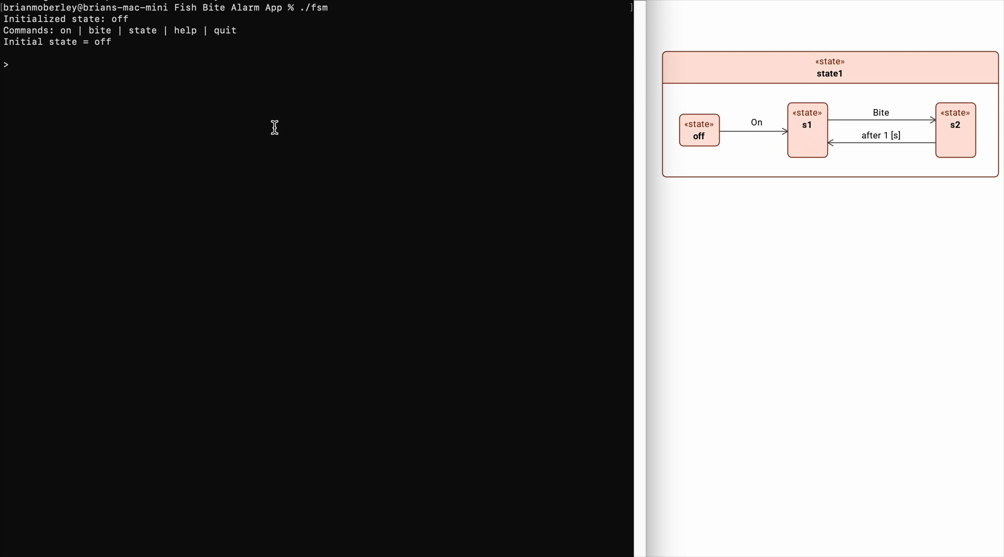
mouse_move(125, 47)
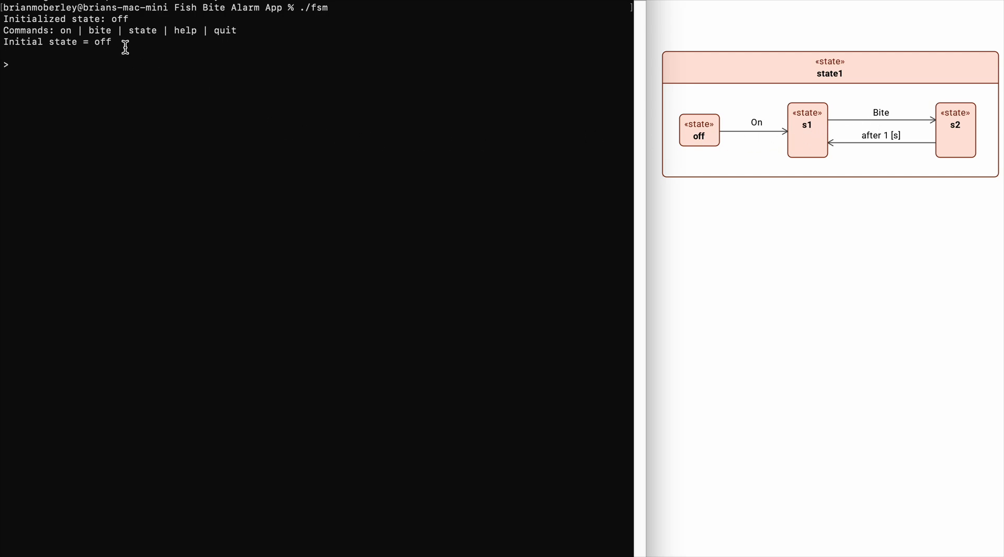
text(on)
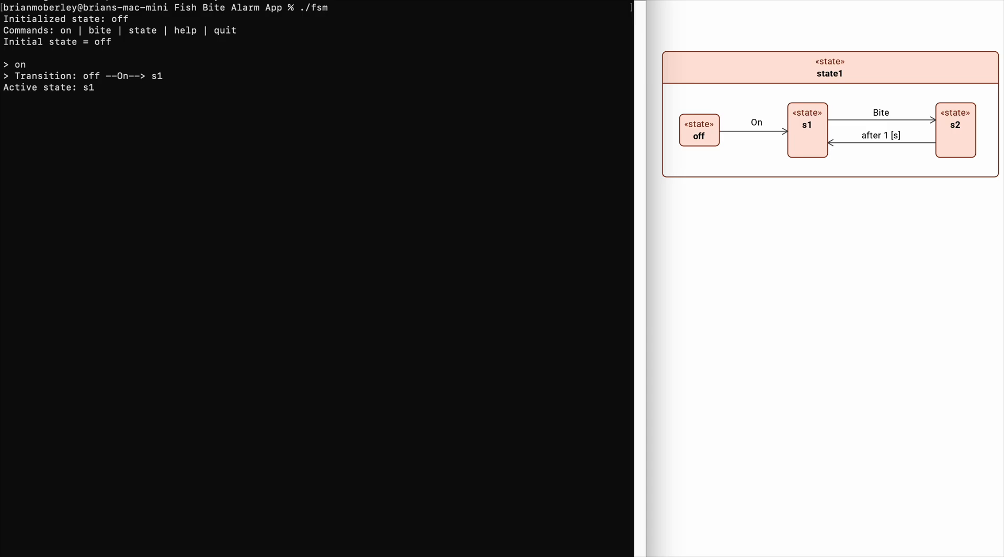
text(bite)
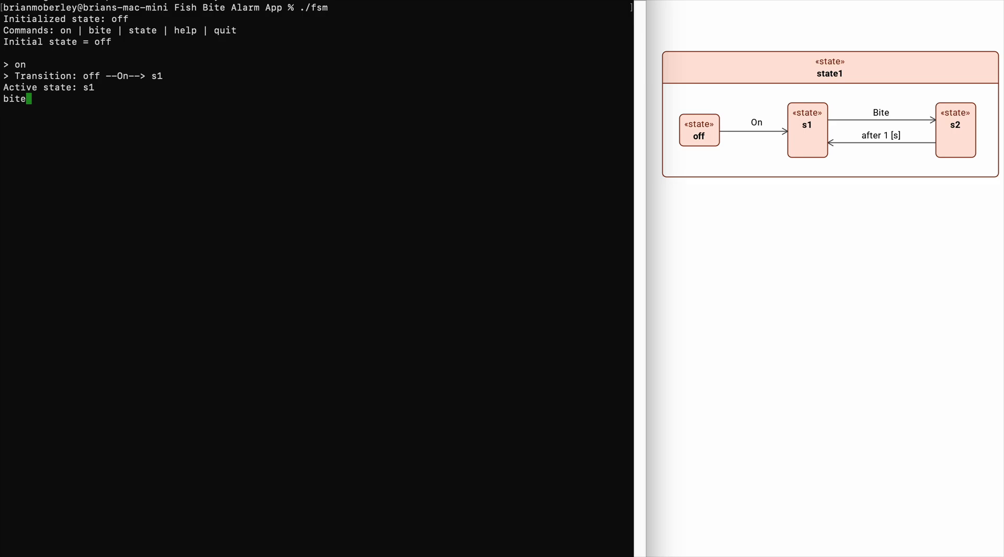